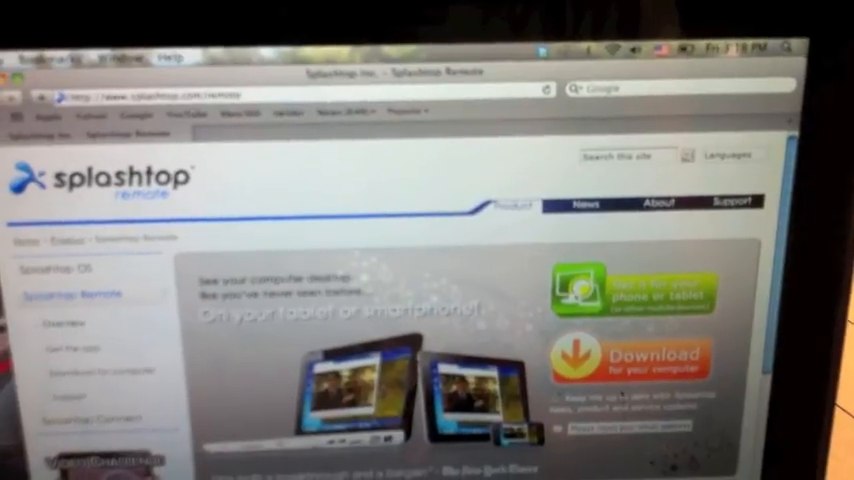
Go to Splashtop Remote's 'Download for your computer' page with the Mac and Windows server downloads.
left_click(635, 360)
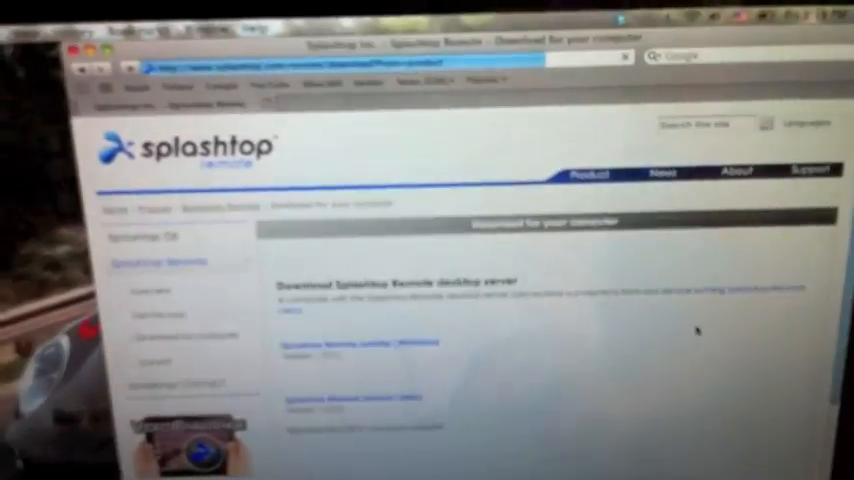